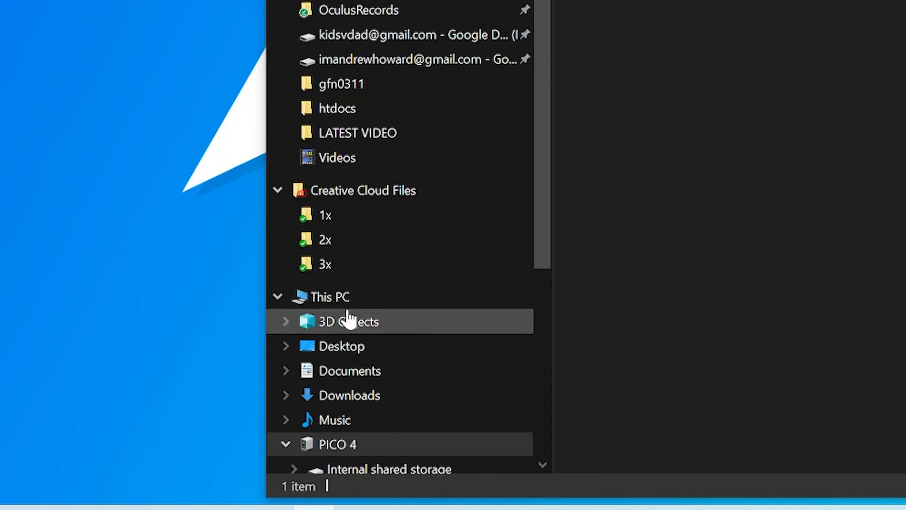
# Browse the PICO 4's Pictures > Screenshots folder and select a captured screenshot.
pyautogui.scroll(-3)
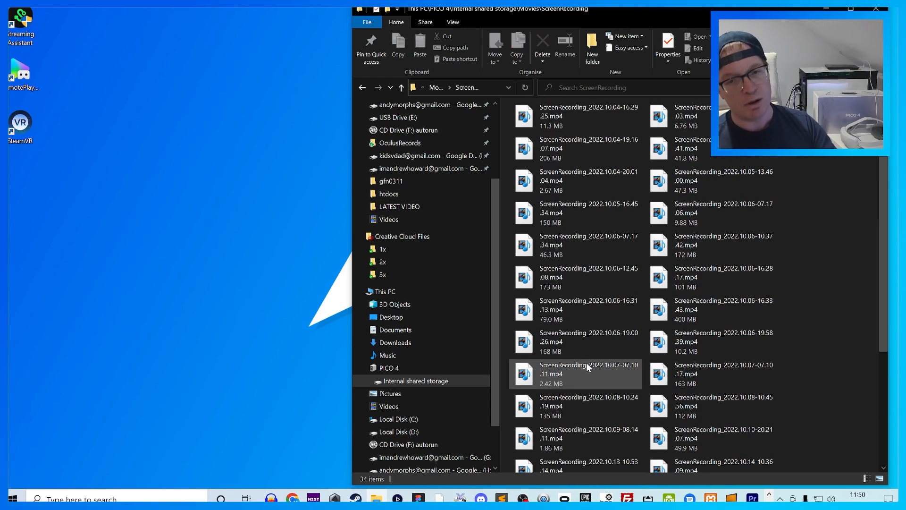
pyautogui.click(400, 87)
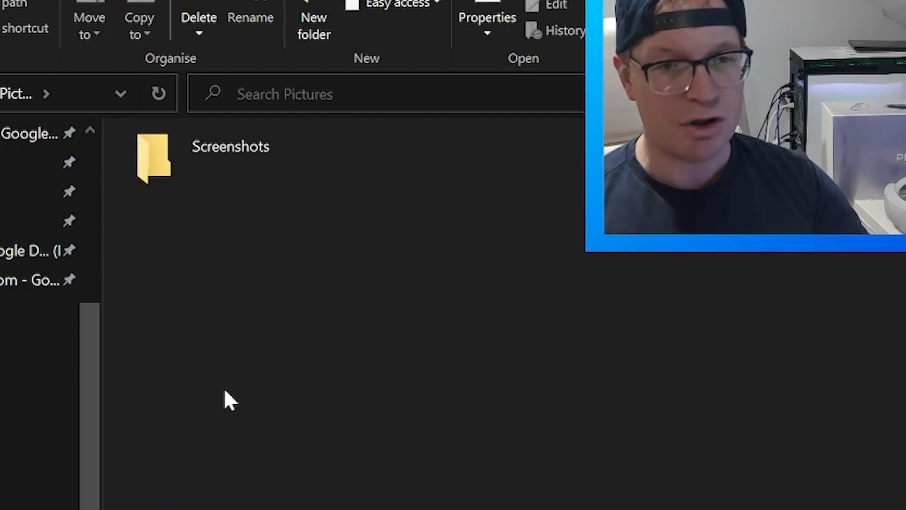
pyautogui.doubleClick(153, 159)
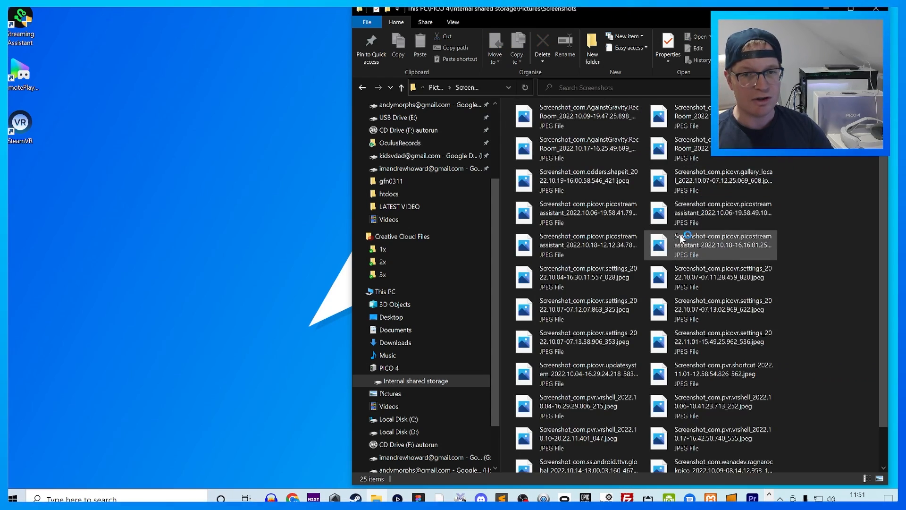
pyautogui.click(363, 87)
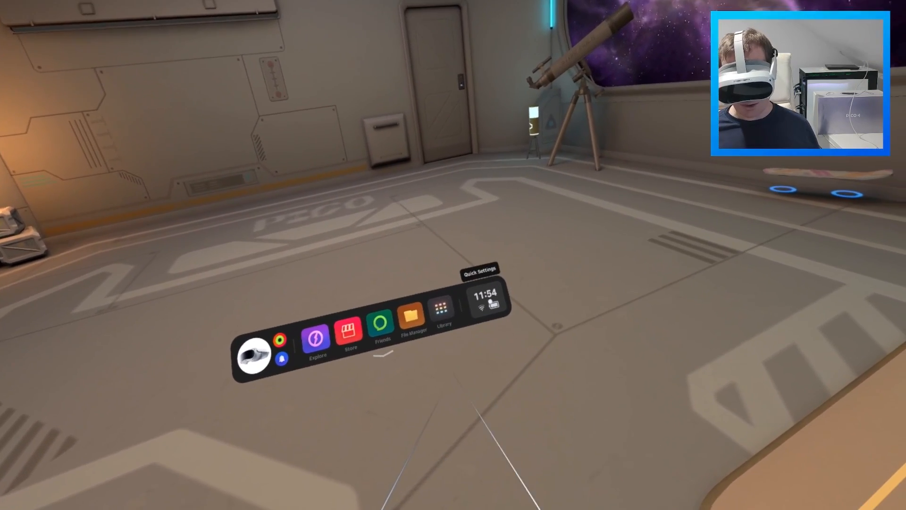
# Go to the headset's General > About page and reveal the Software Version entry.
pyautogui.click(487, 302)
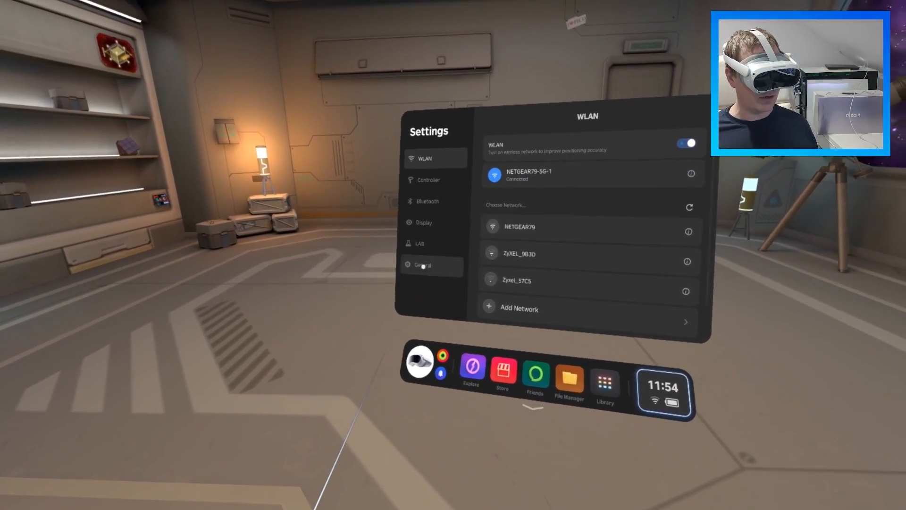
pyautogui.click(421, 265)
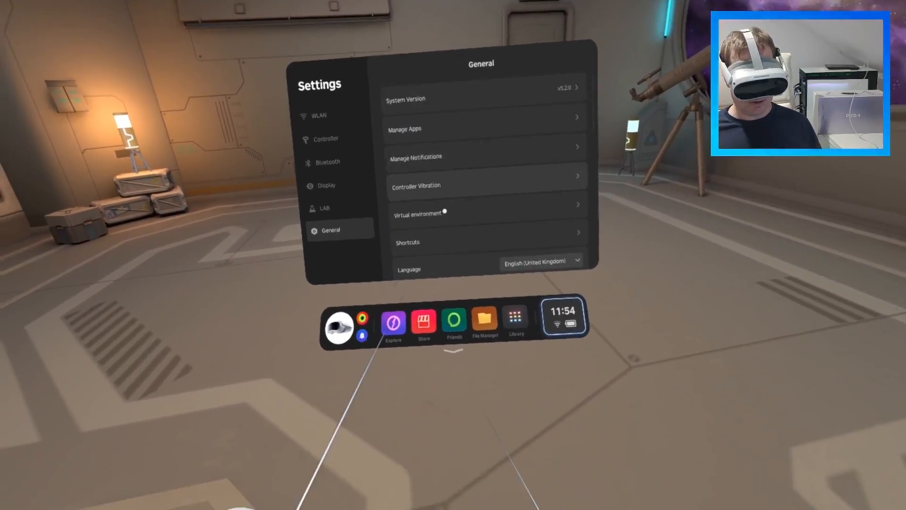
pyautogui.click(485, 98)
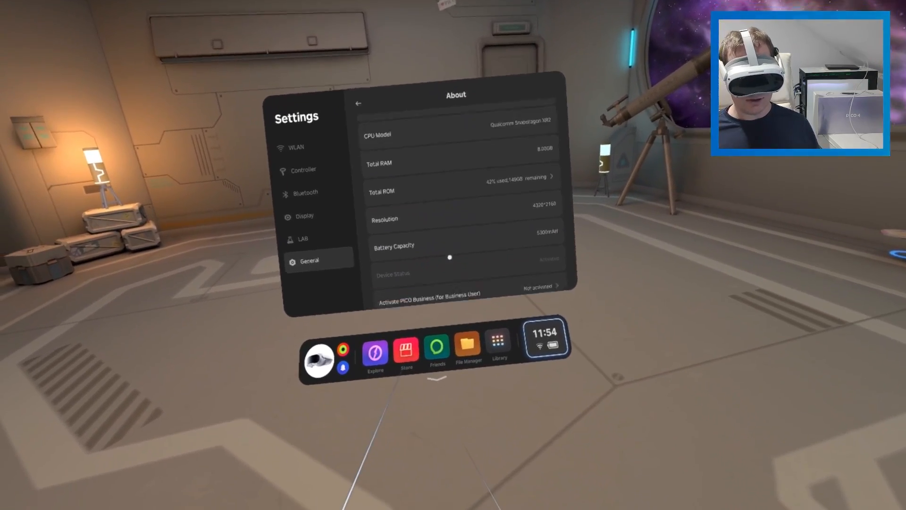
pyautogui.scroll(-3)
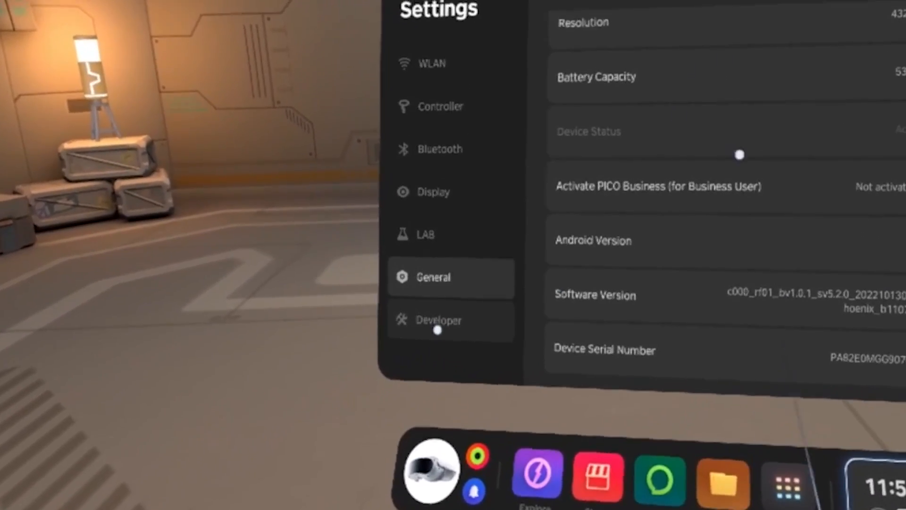
# Enable USB Debug in the Developer section and confirm the Allow USB debugging prompt.
pyautogui.click(438, 320)
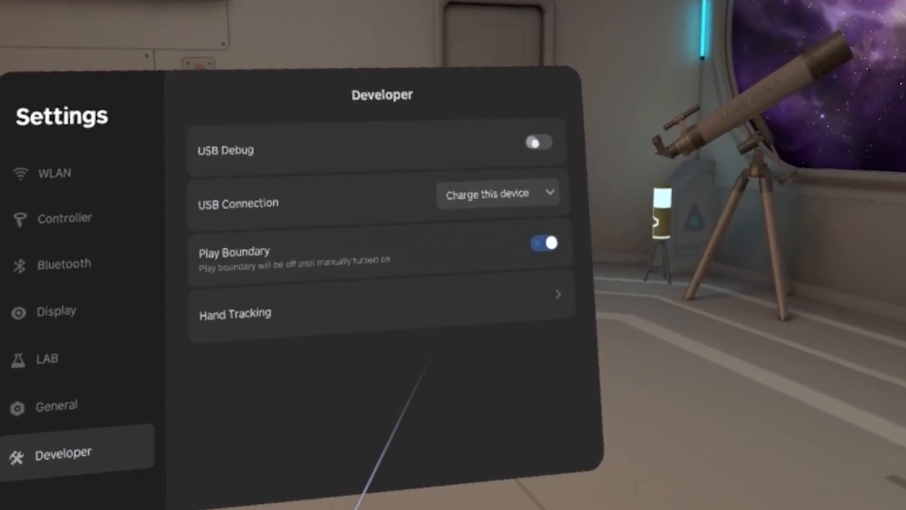
pyautogui.click(535, 142)
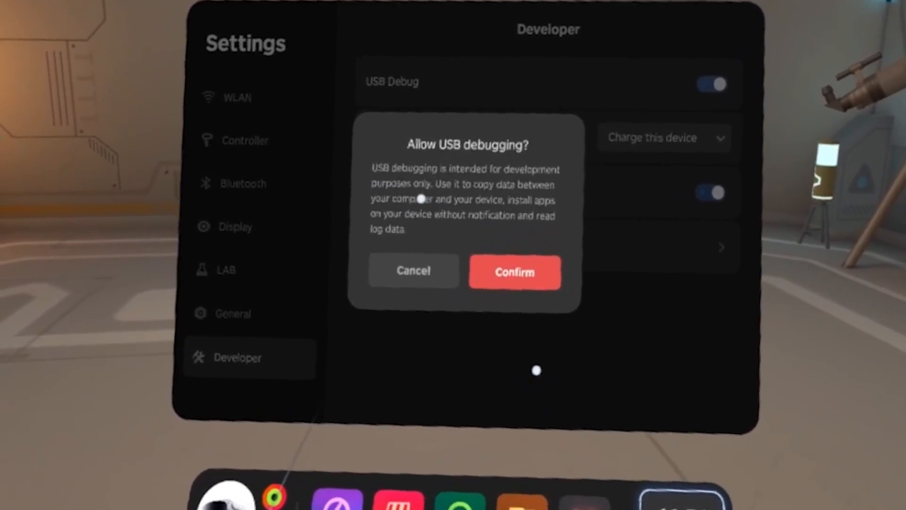
pyautogui.click(514, 272)
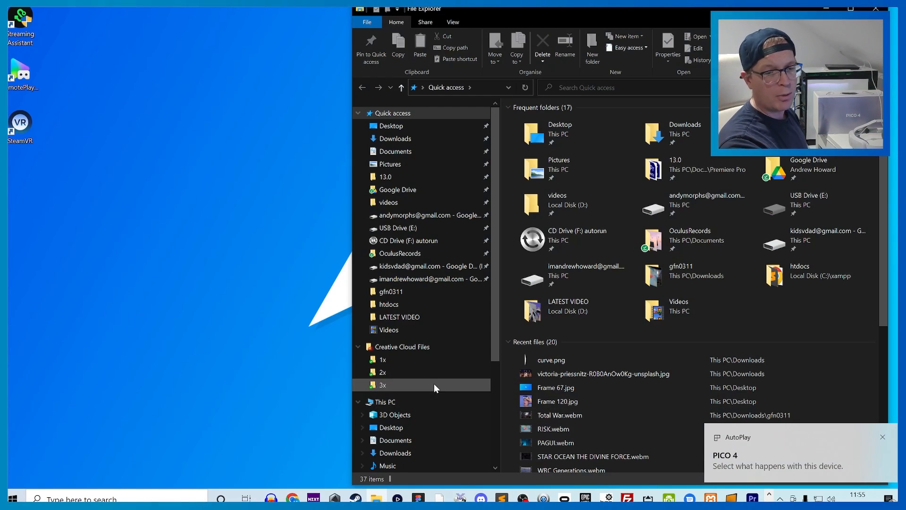
# Select PICO 4 under This PC to view its Internal shared storage.
pyautogui.scroll(-3)
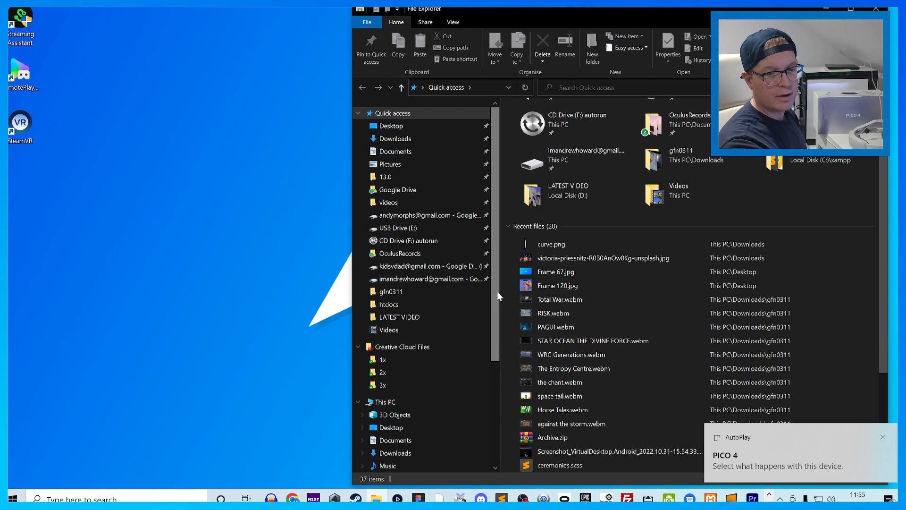
pyautogui.click(388, 317)
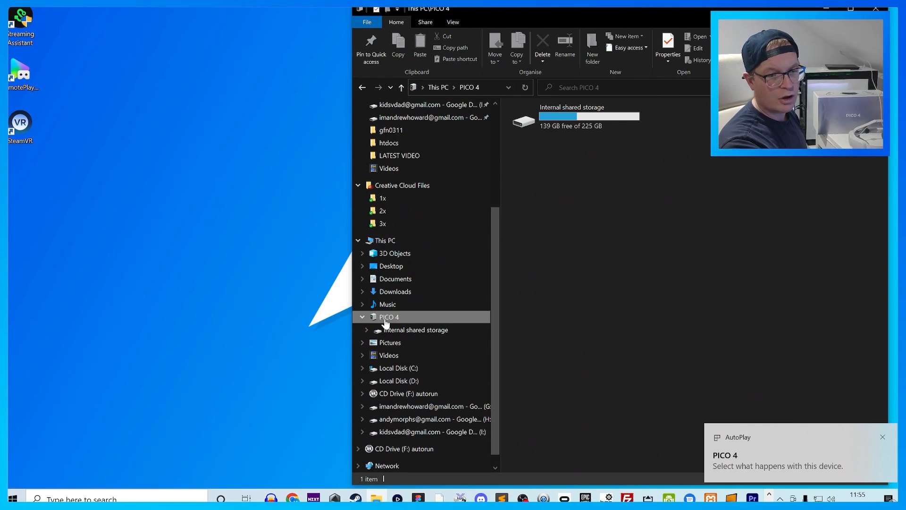